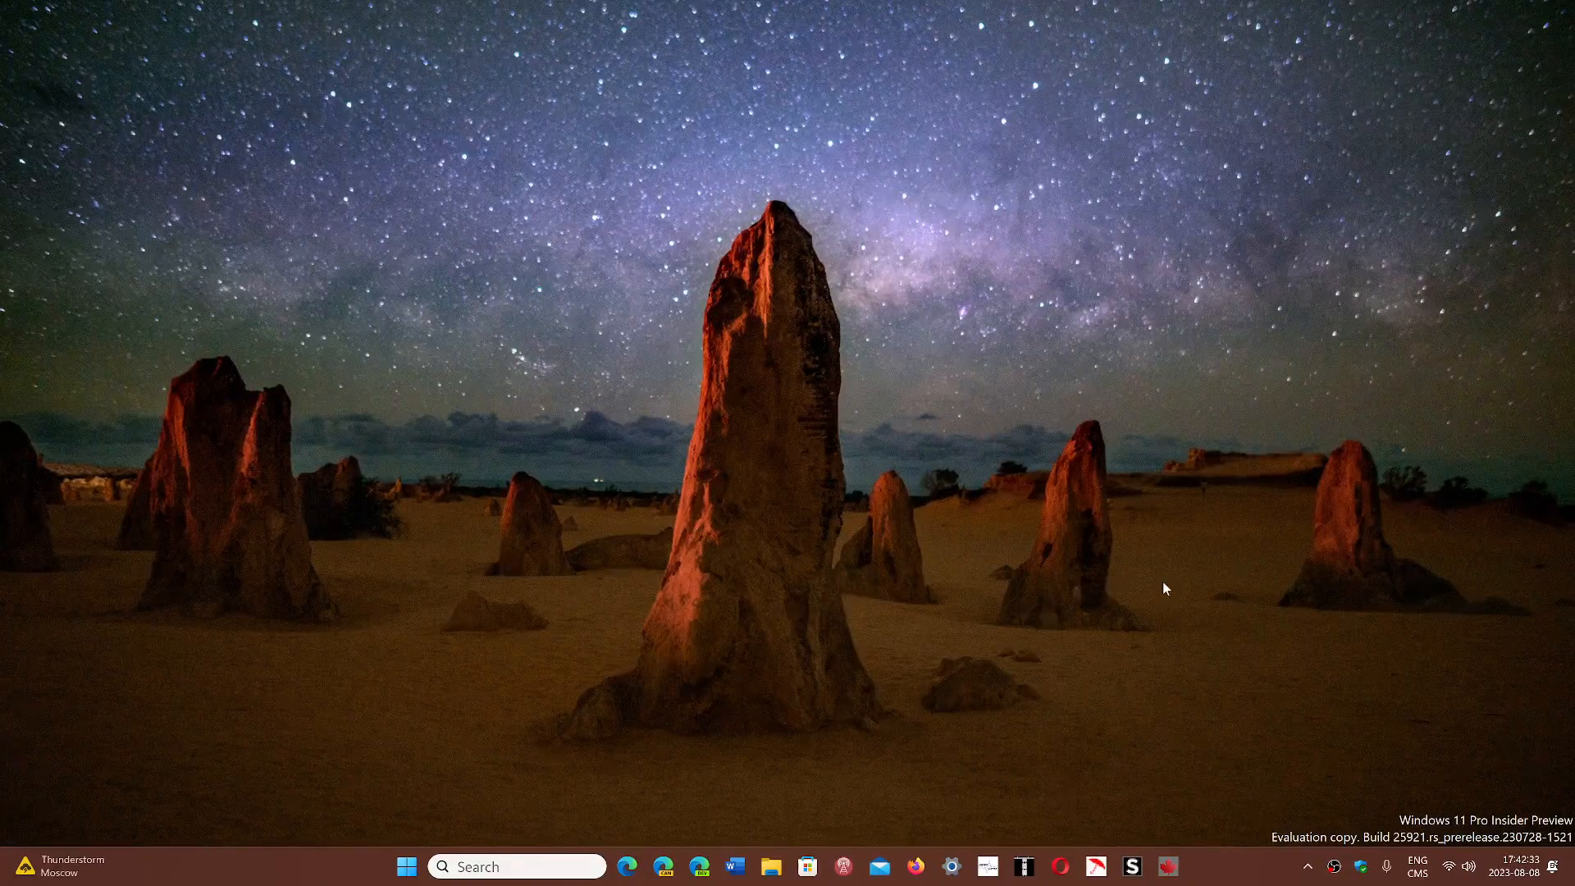
mouse_move(623, 703)
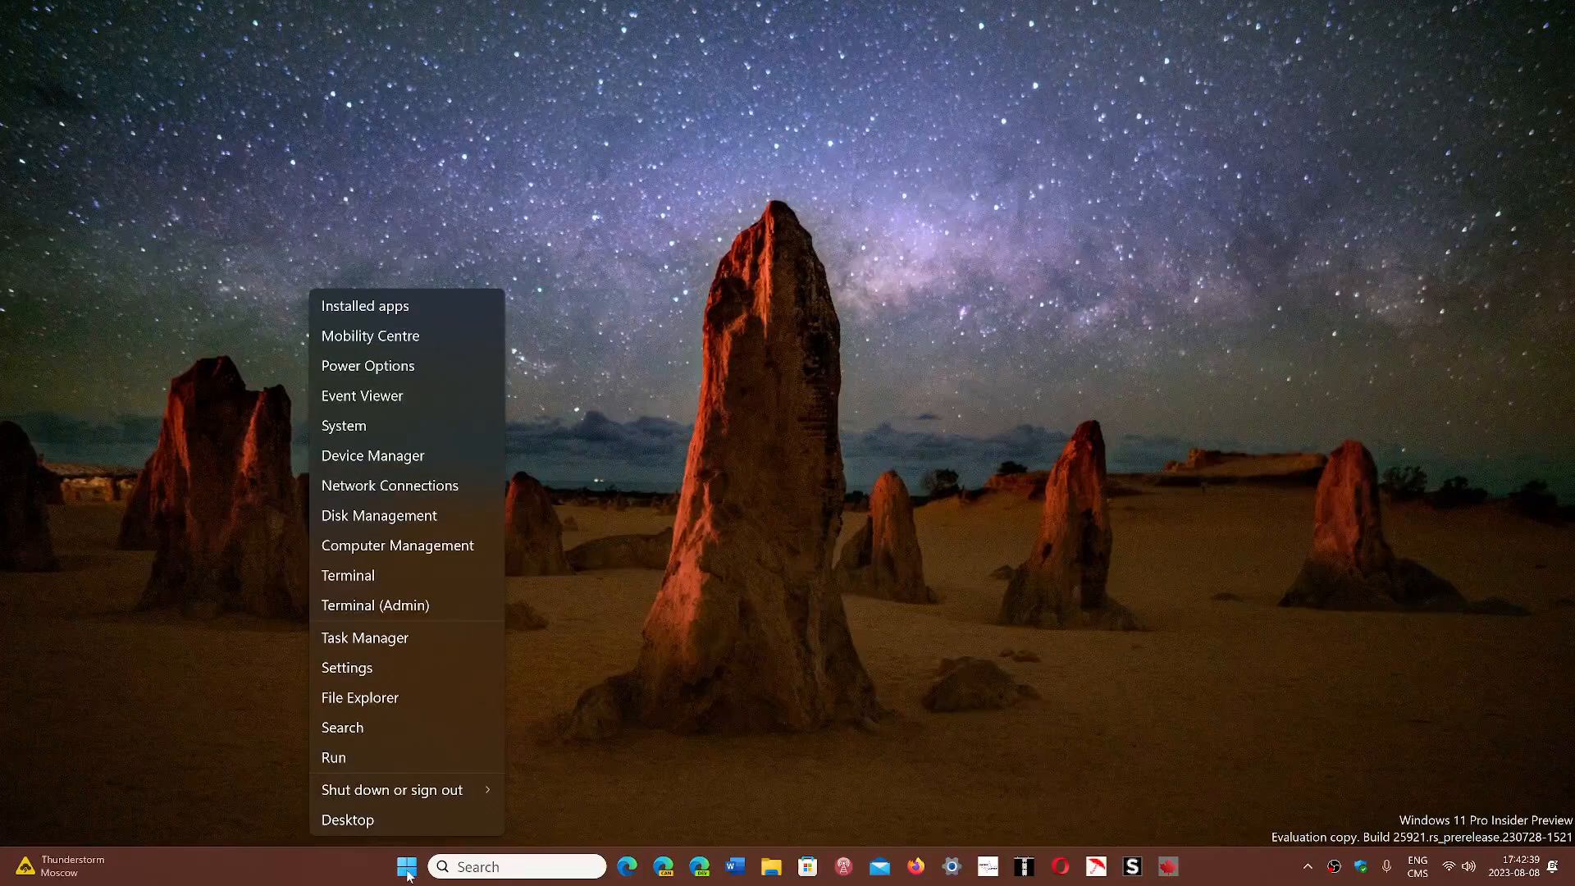
mouse_move(364, 637)
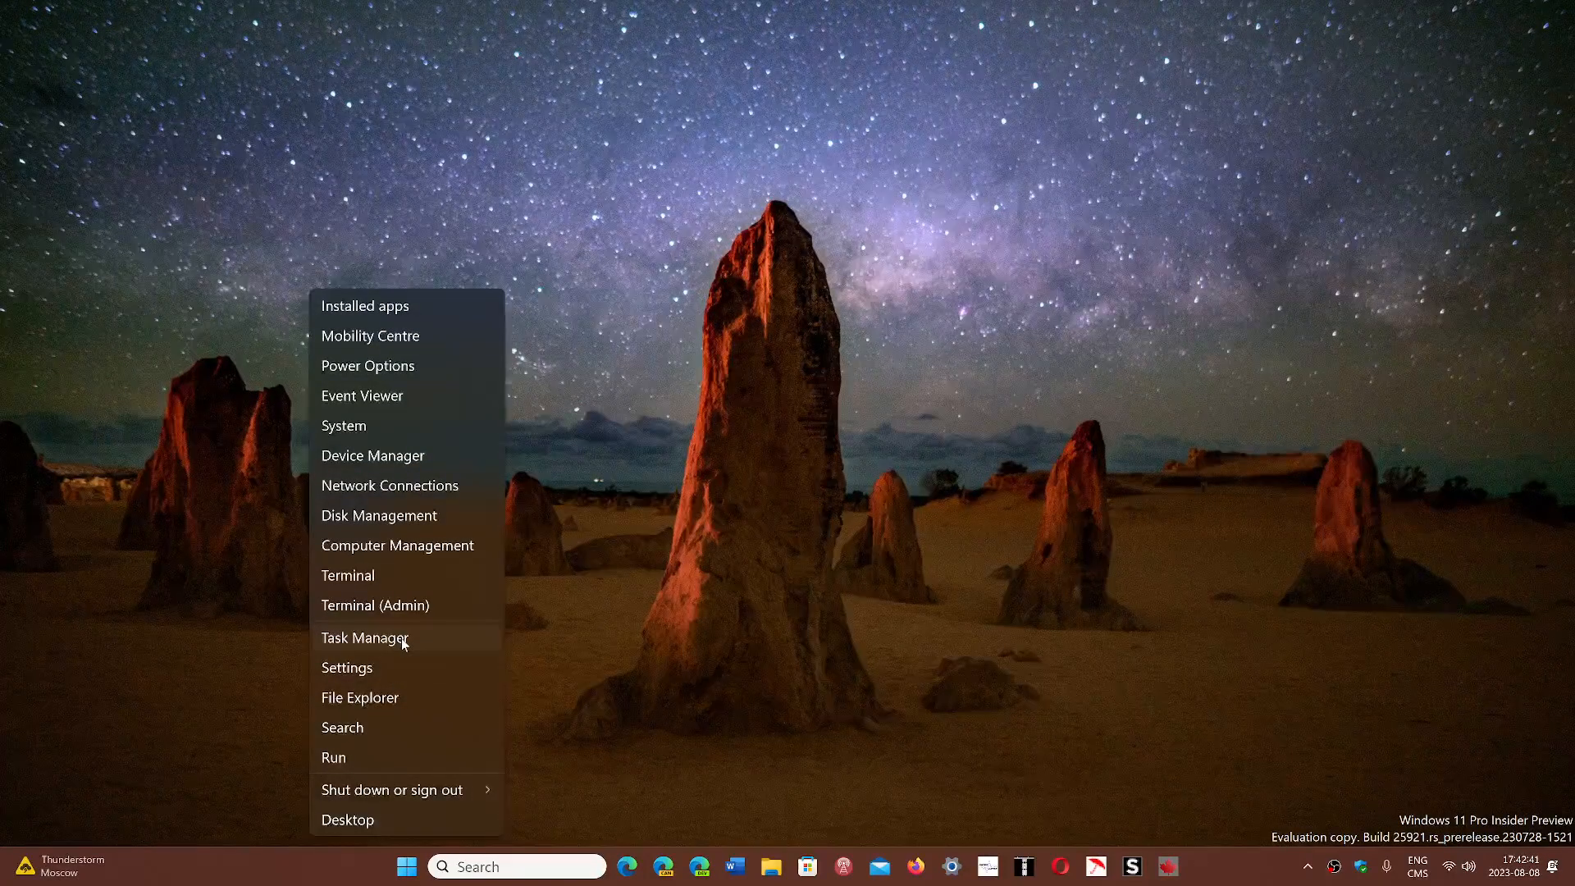
Launch Task Manager and show the Performance page with the Intel Core i5-8259U CPU graph.
click(779, 608)
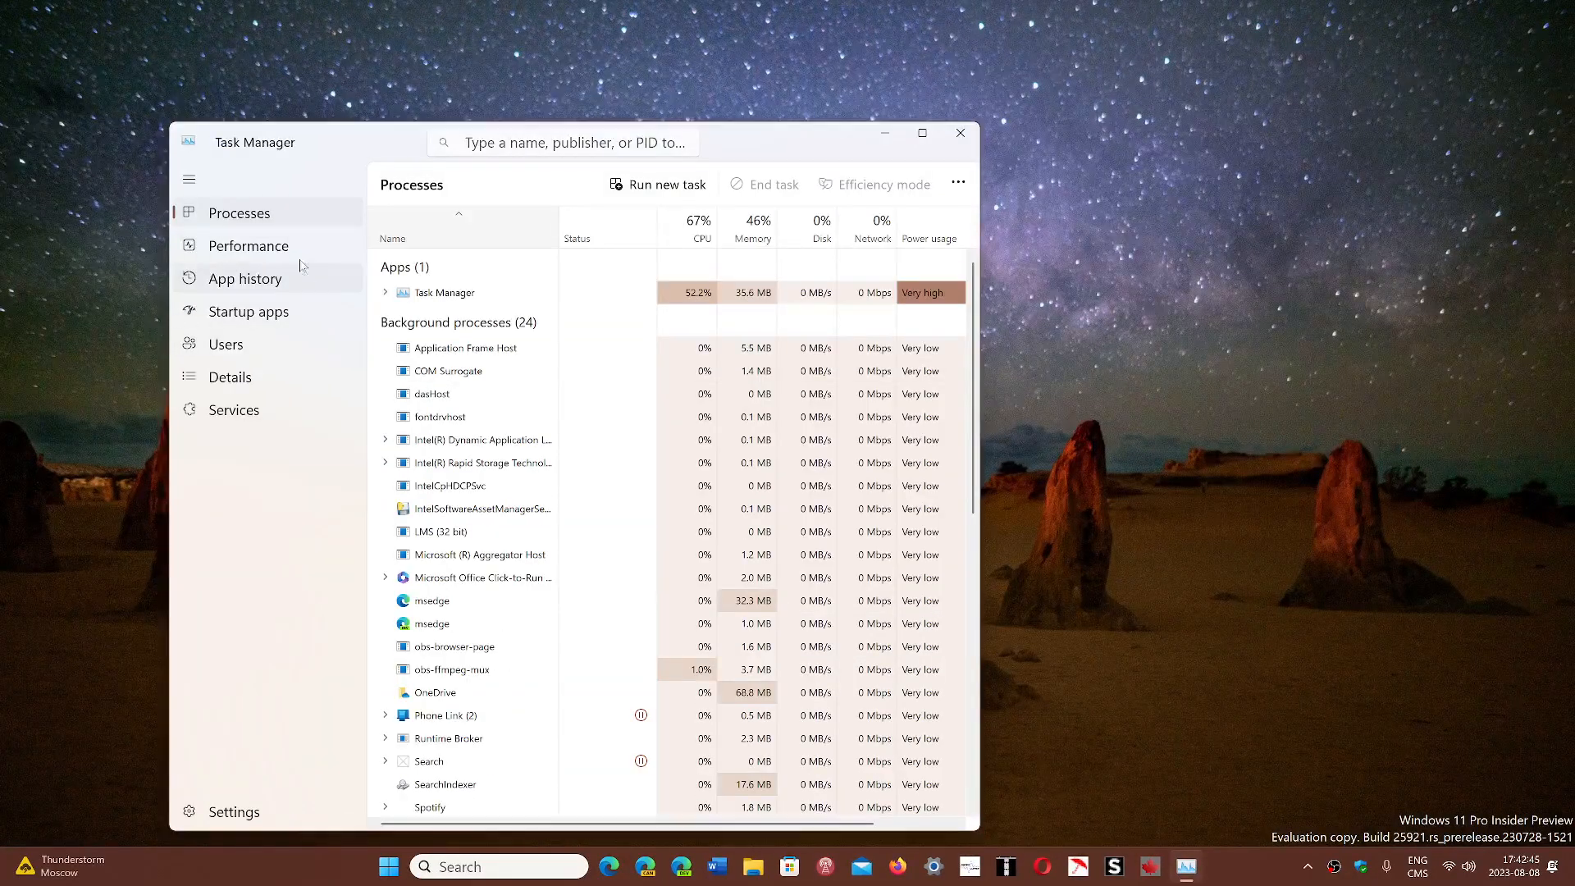
click(246, 246)
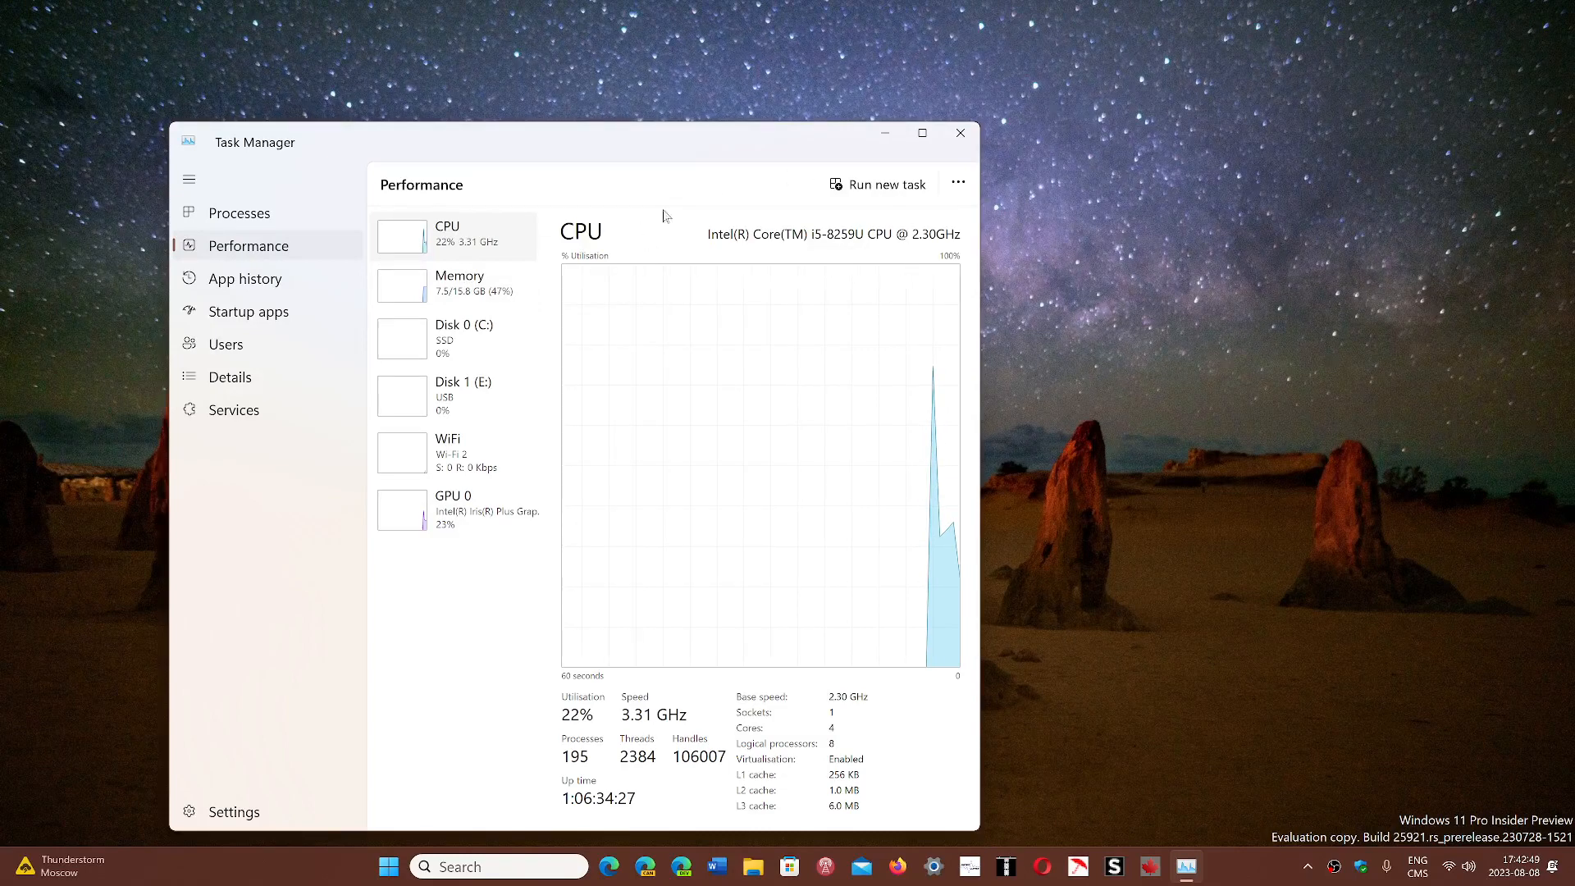
mouse_move(1020, 352)
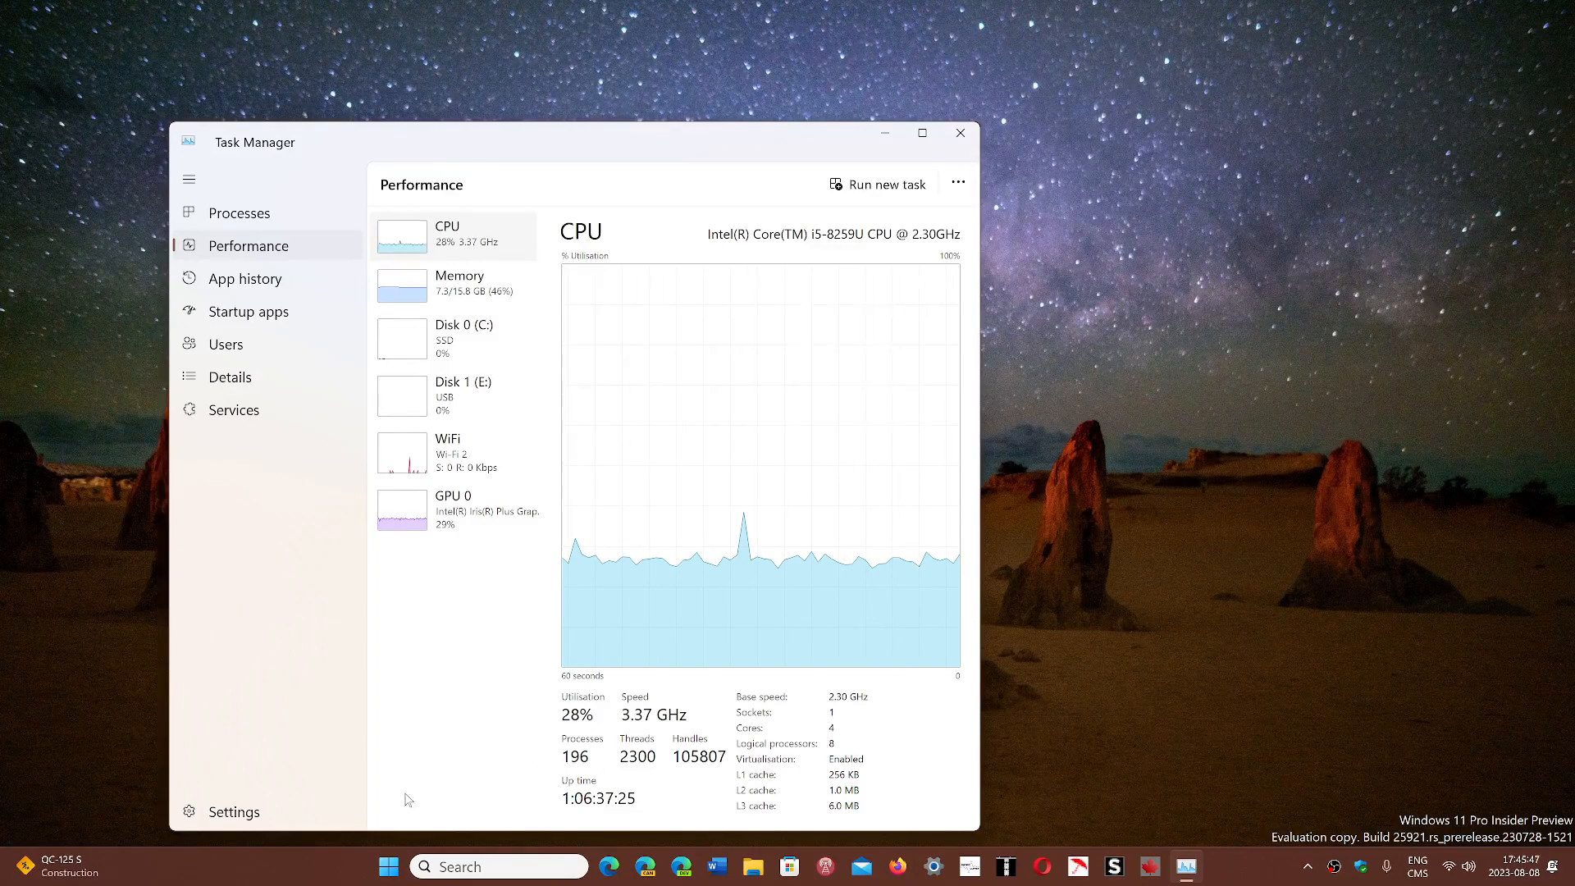
click(389, 867)
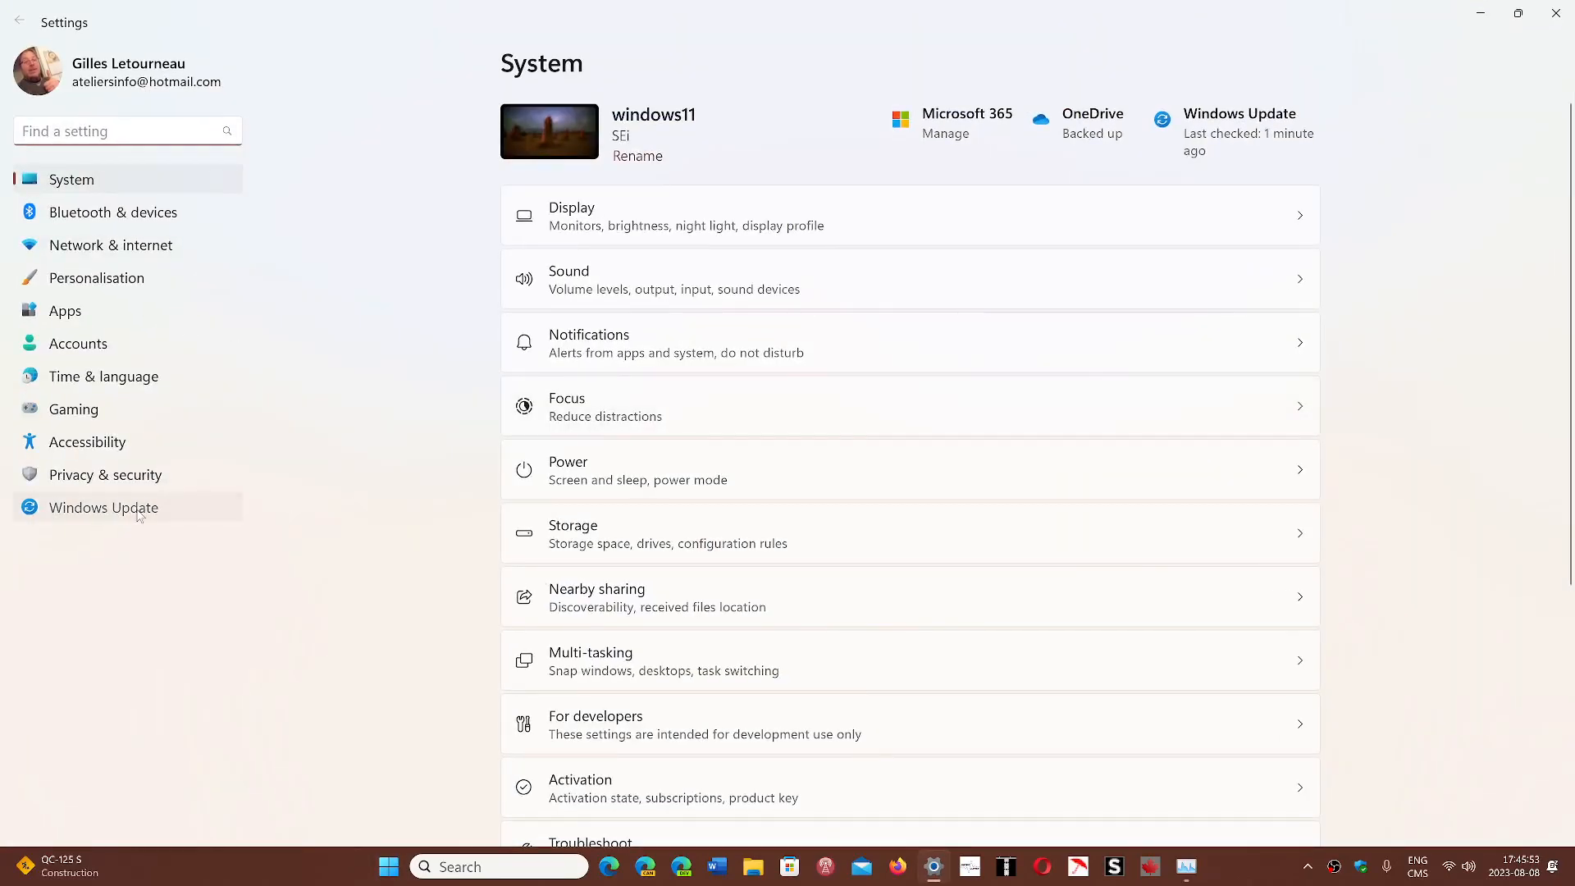
click(103, 507)
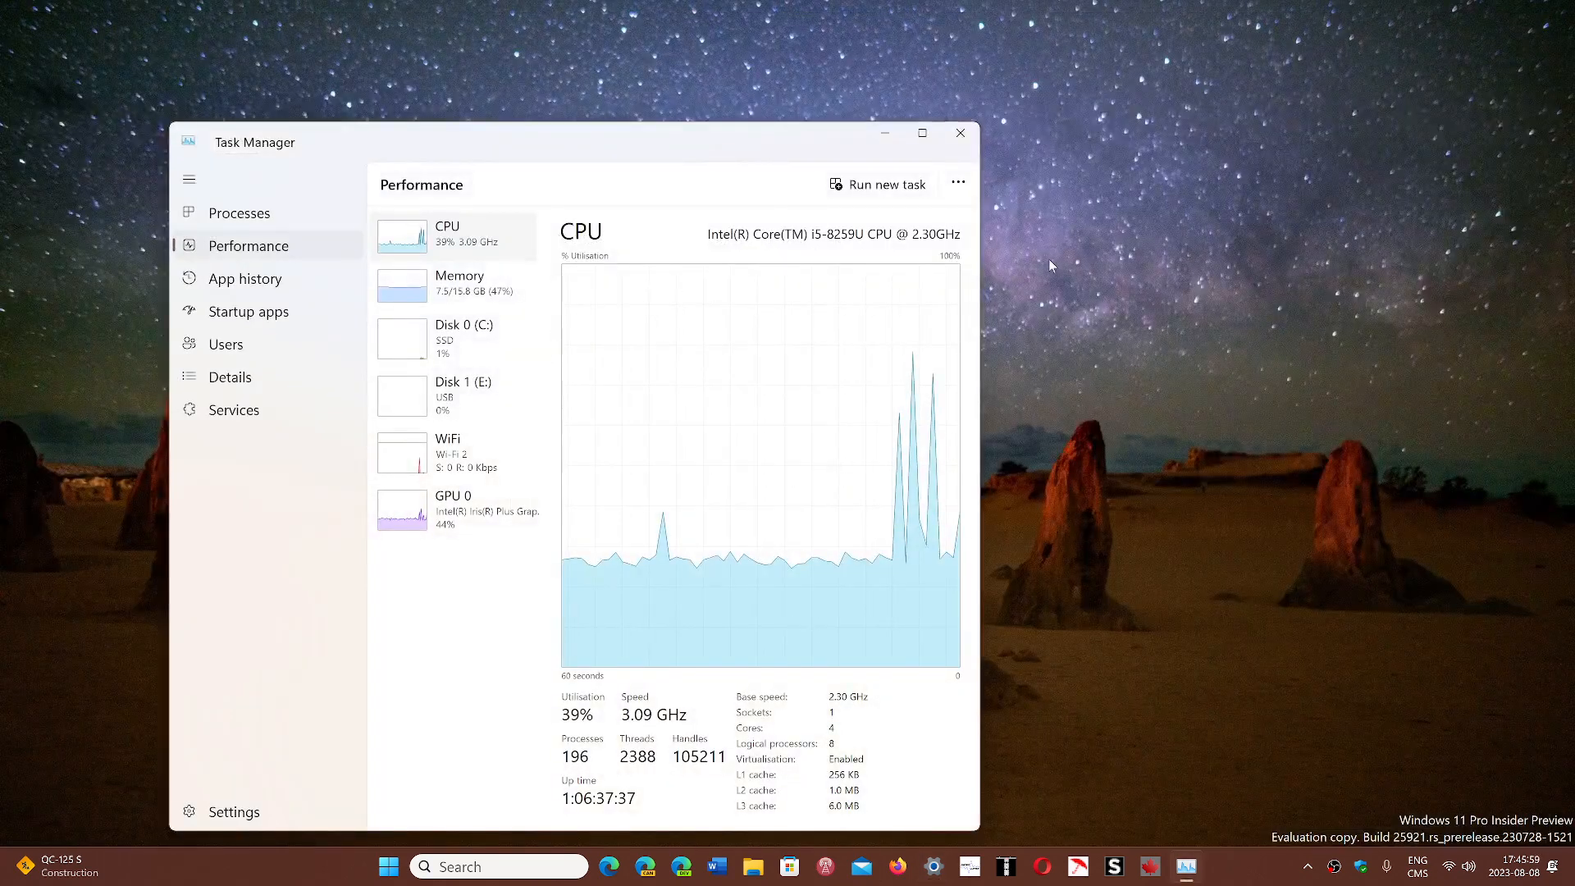
click(956, 131)
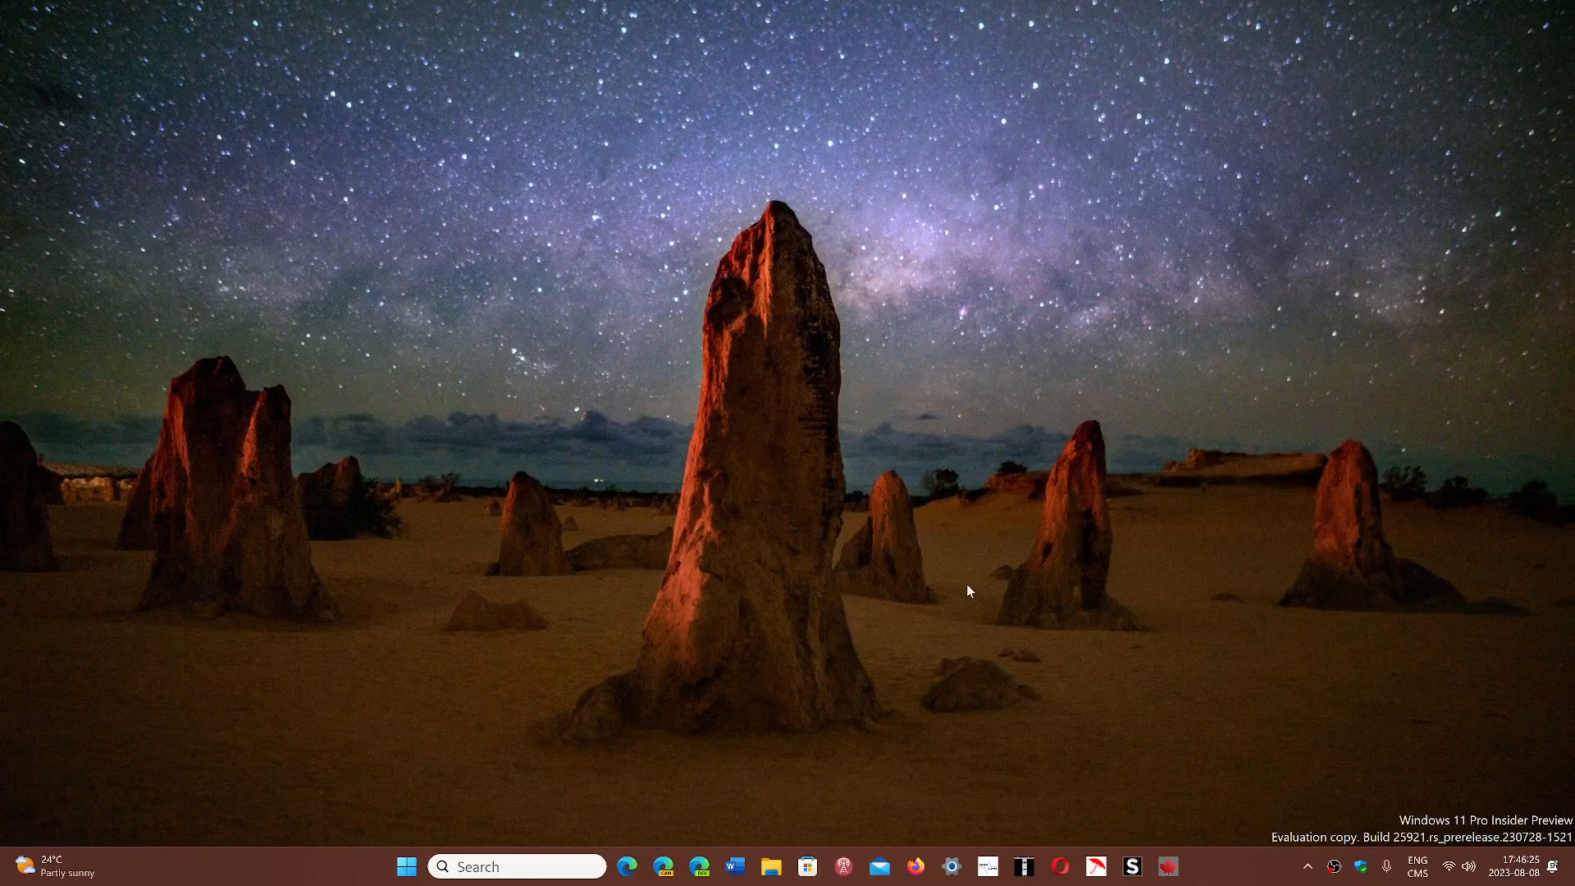
mouse_move(1234, 849)
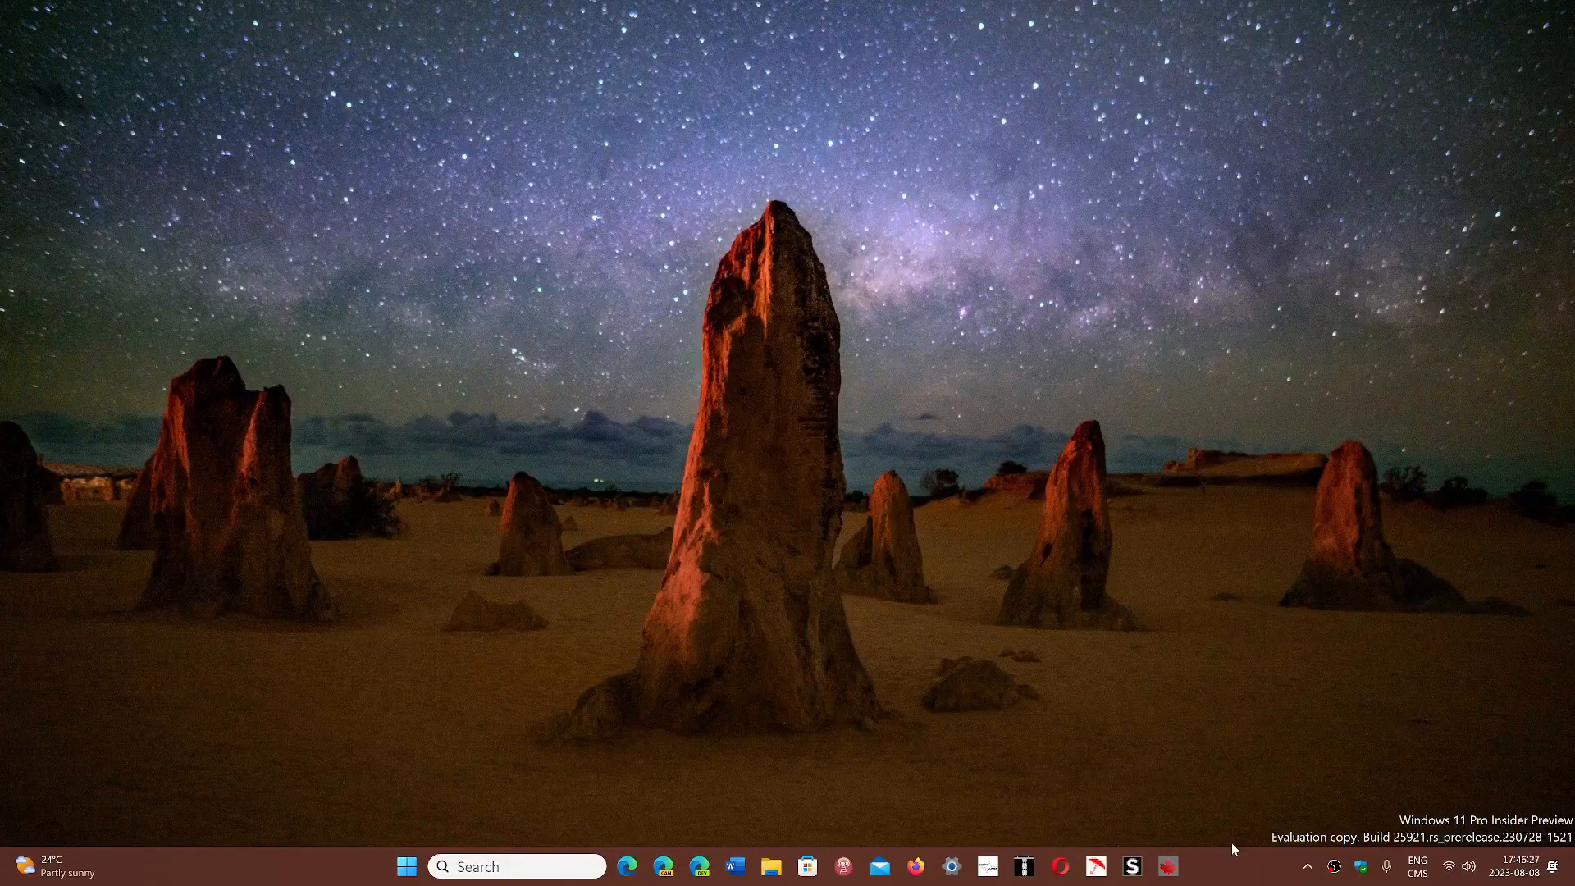
mouse_move(1168, 708)
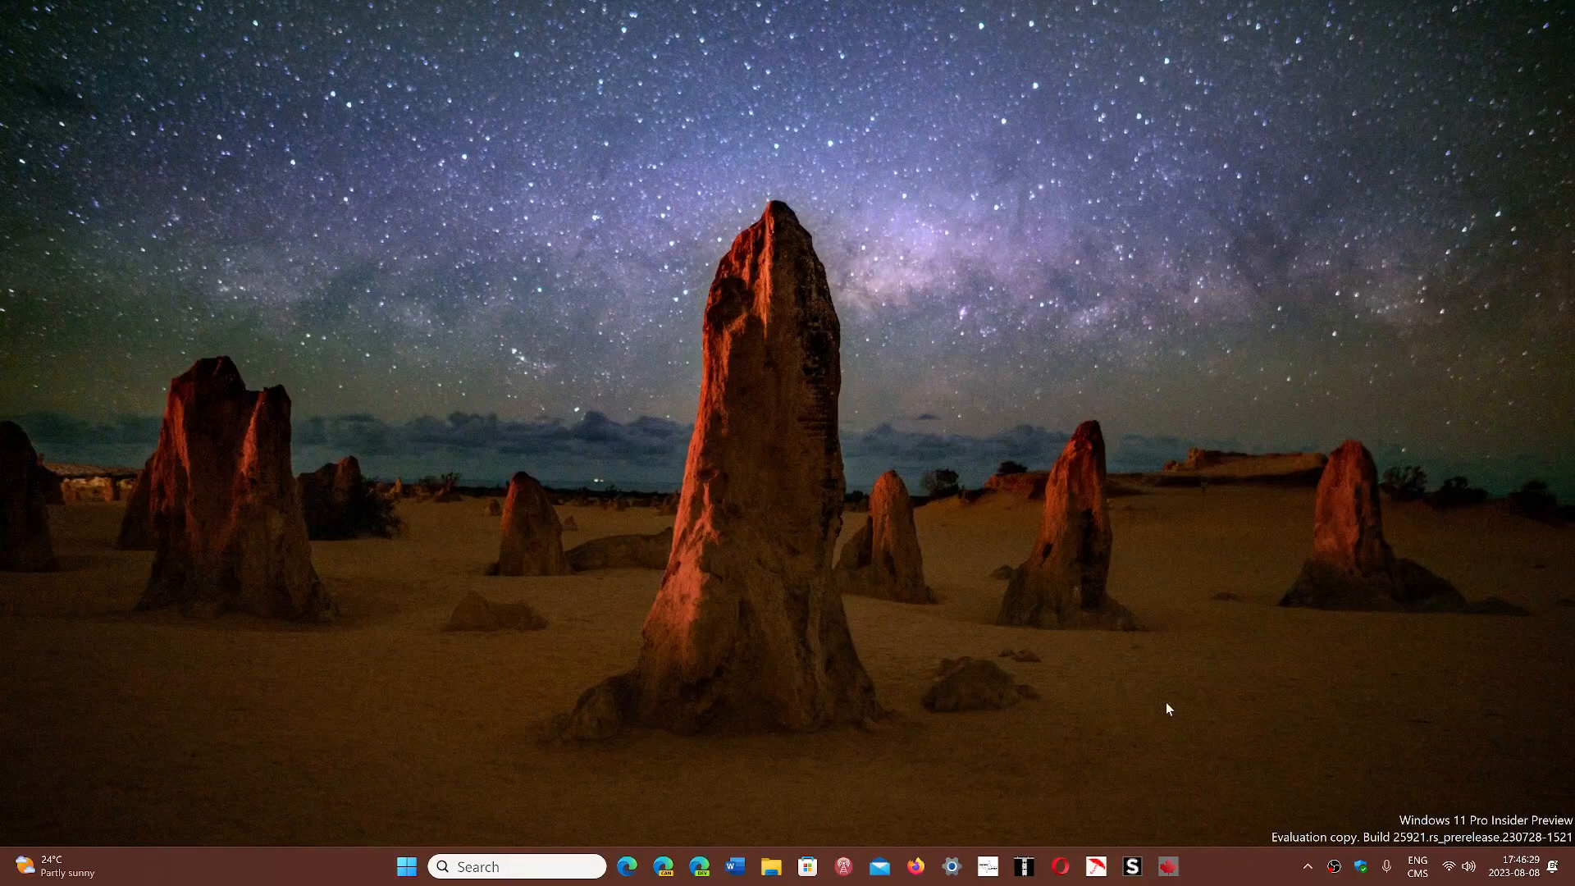
mouse_move(1171, 685)
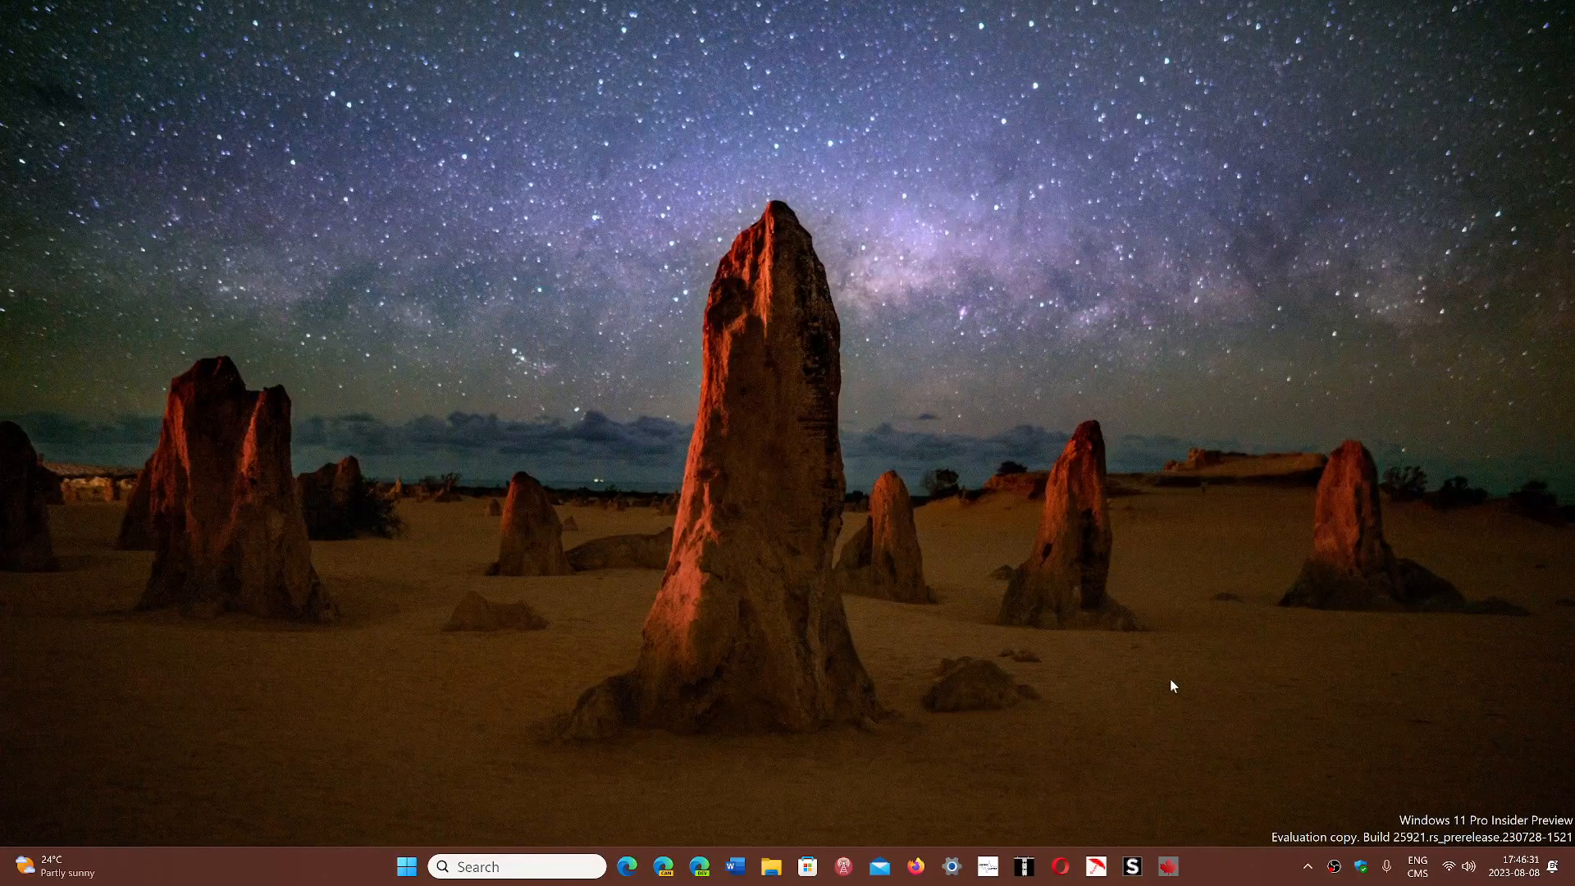